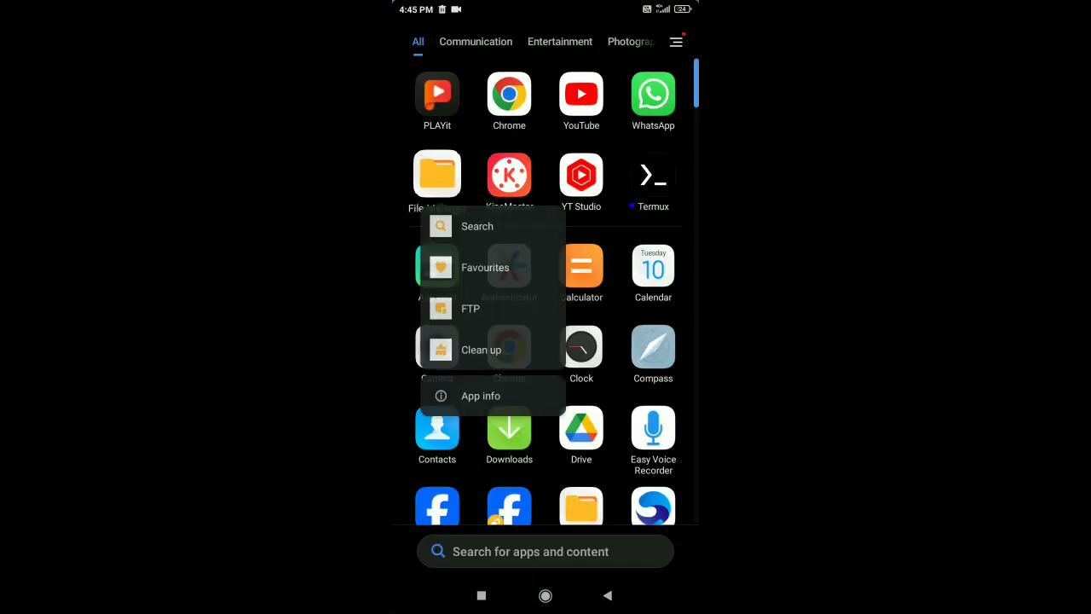
Allow the File Manager app to install unknown apps from this source in Android Settings
{"action": "left_click", "coordinate": [480, 396]}
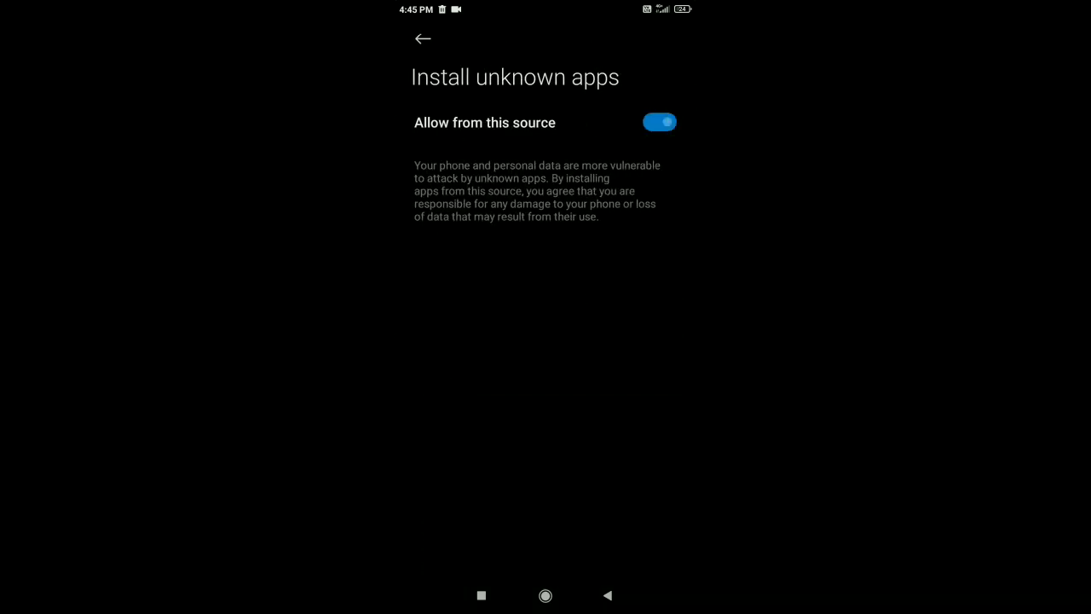
{"action": "left_click", "coordinate": [423, 37]}
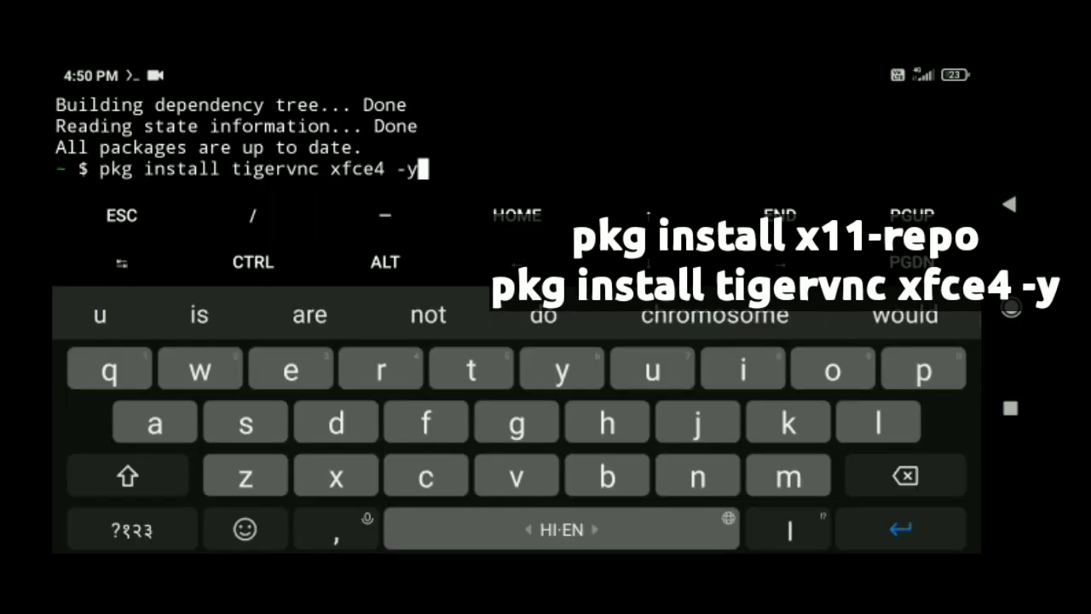
Install tigervnc and xfce4, start vncserver with a password, then run startxfce4 on display :1
{"action": "key", "text": "Return"}
{"action": "type", "text": "vncserver"}
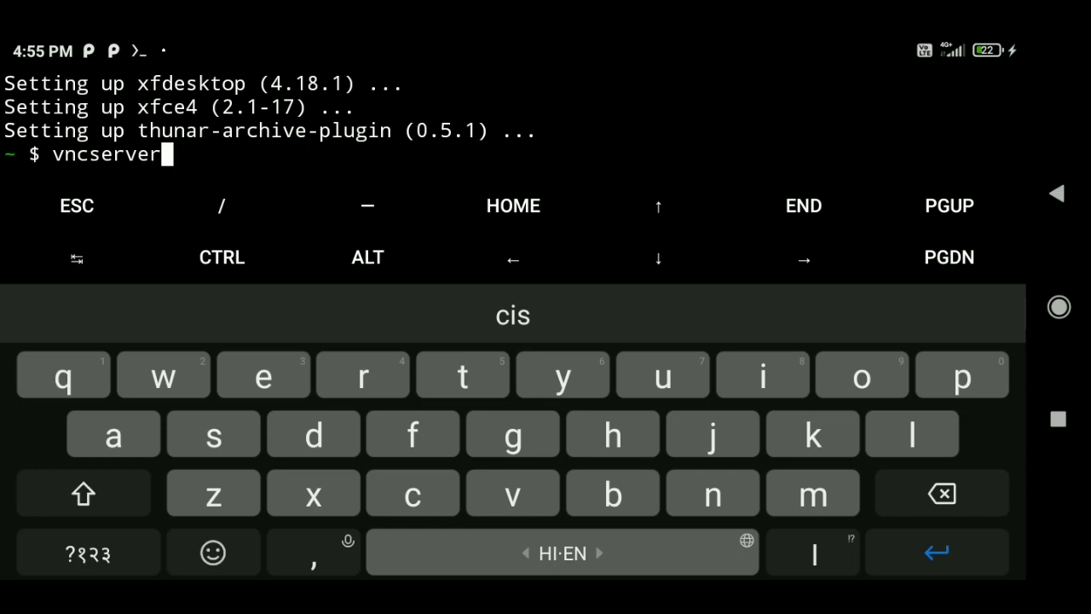
{"action": "key", "text": "Return"}
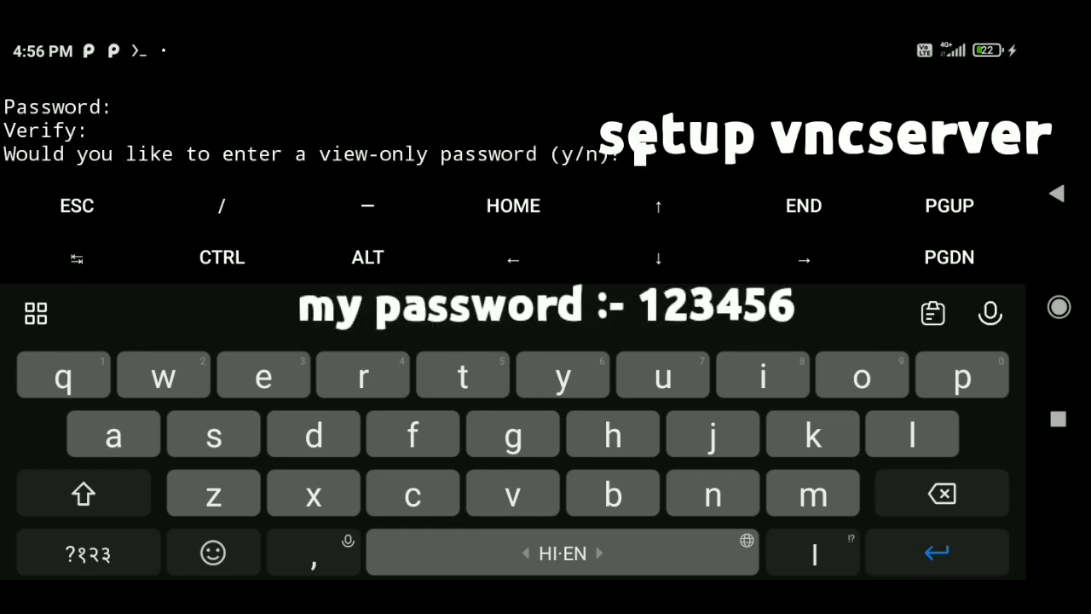
{"action": "key", "text": "Return"}
{"action": "type", "text": "startxfce"}
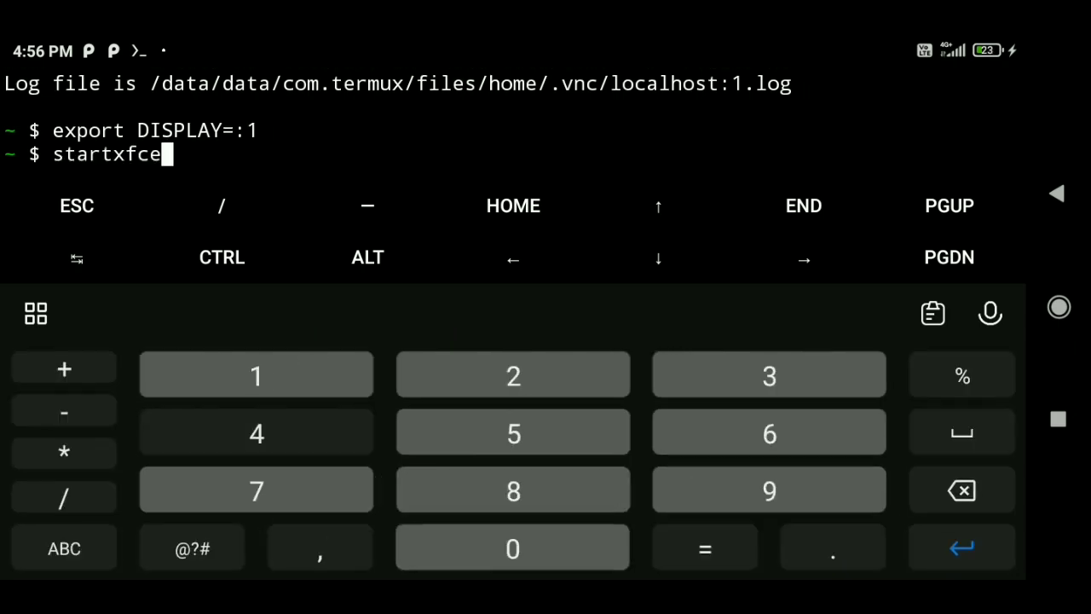
{"action": "type", "text": "4"}
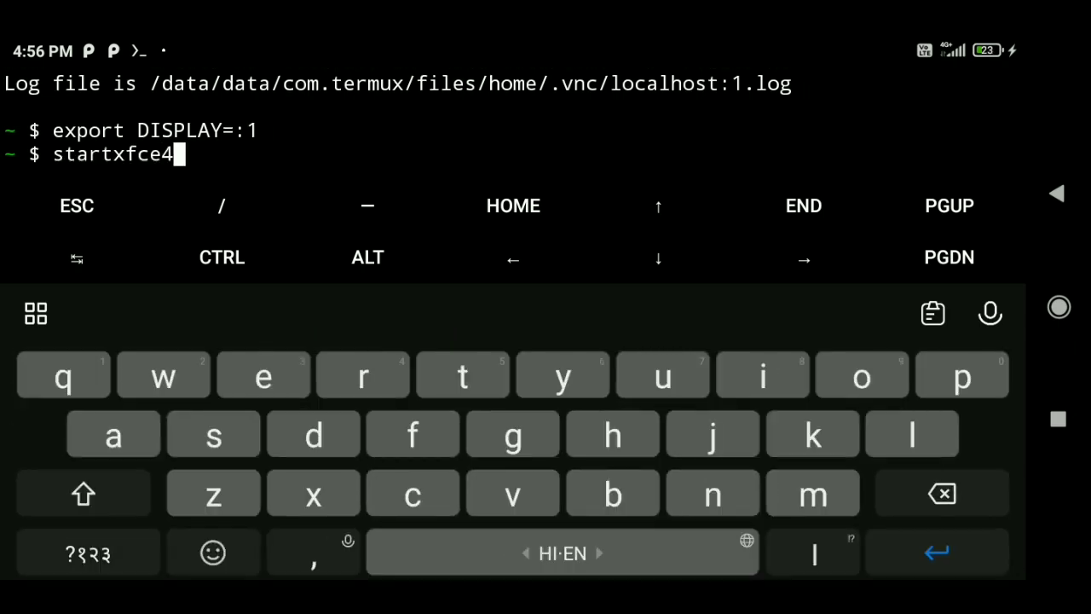
{"action": "key", "text": "Return"}
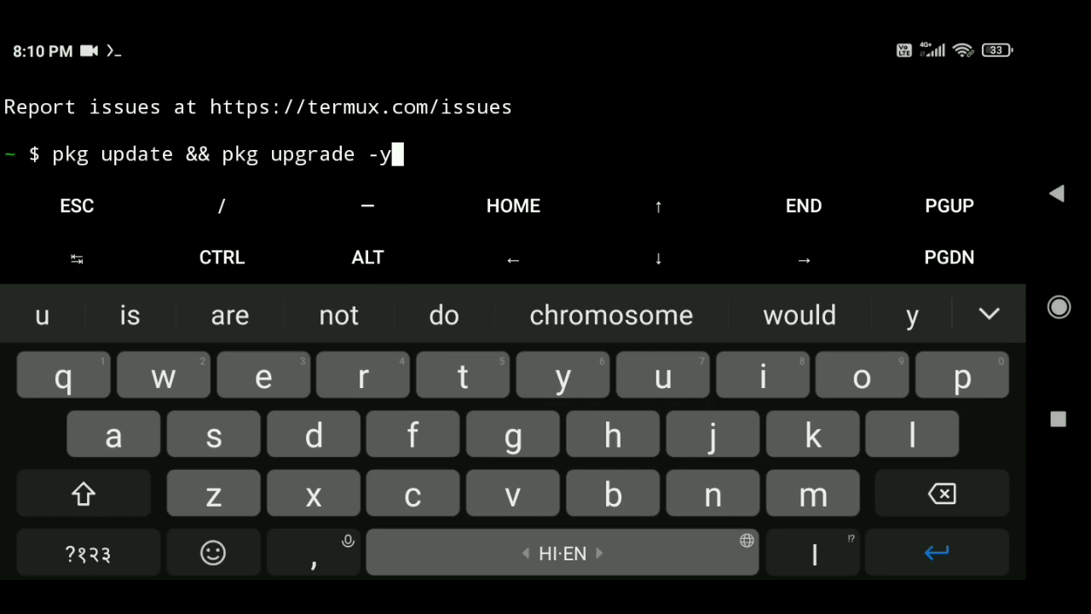
Run pkg update && pkg upgrade -y, then kill the VNC server on display :2
{"action": "key", "text": "Return"}
{"action": "type", "text": "vncserver -kill :2"}
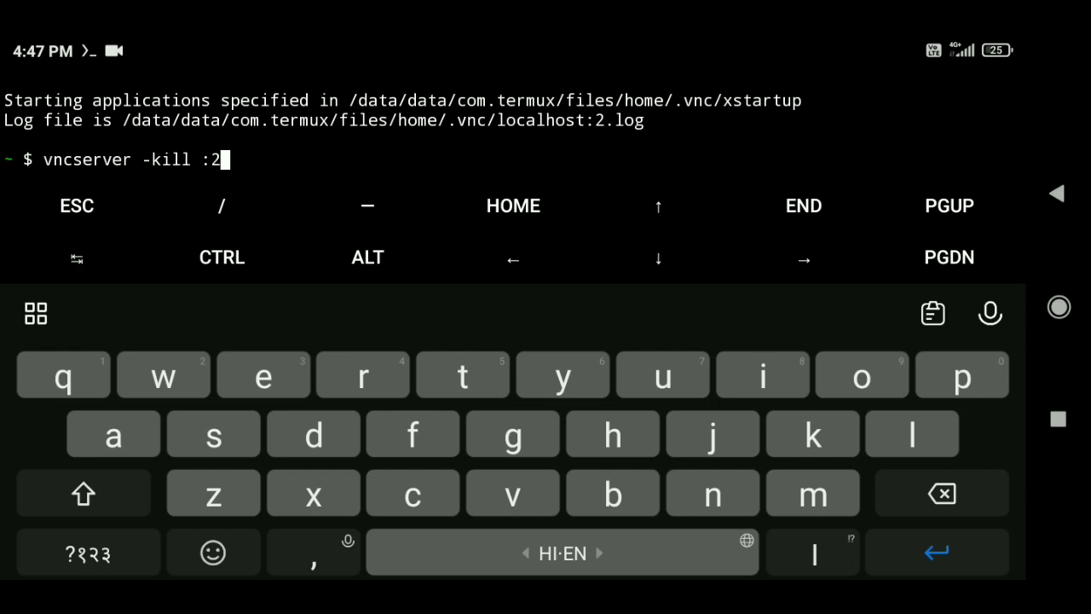
{"action": "key", "text": "Return"}
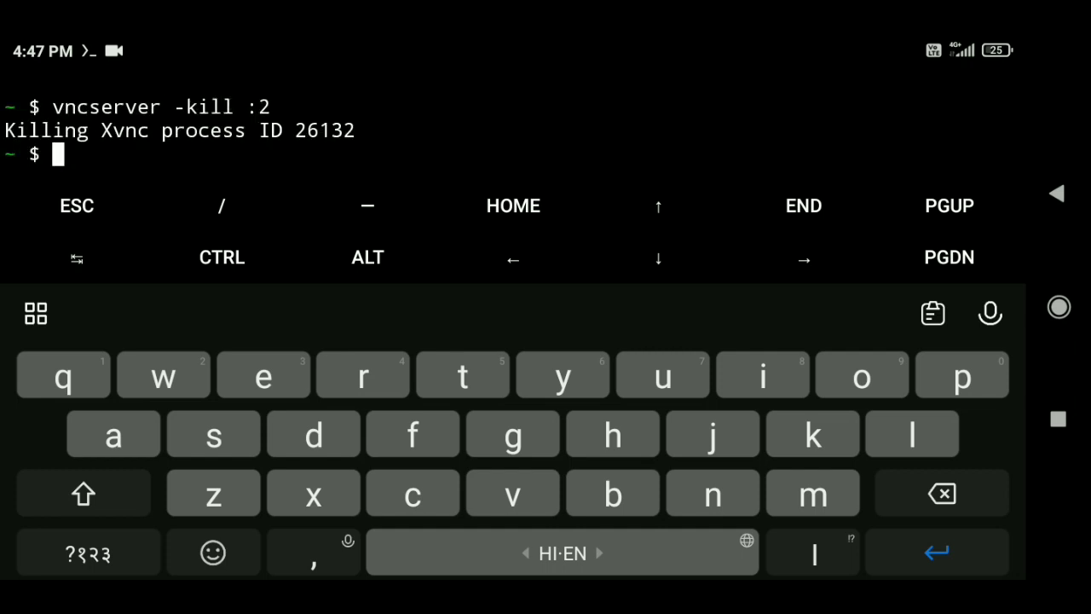
Set DISPLAY=:1 with the export command and launch startxfce4
{"action": "left_click", "coordinate": [962, 375]}
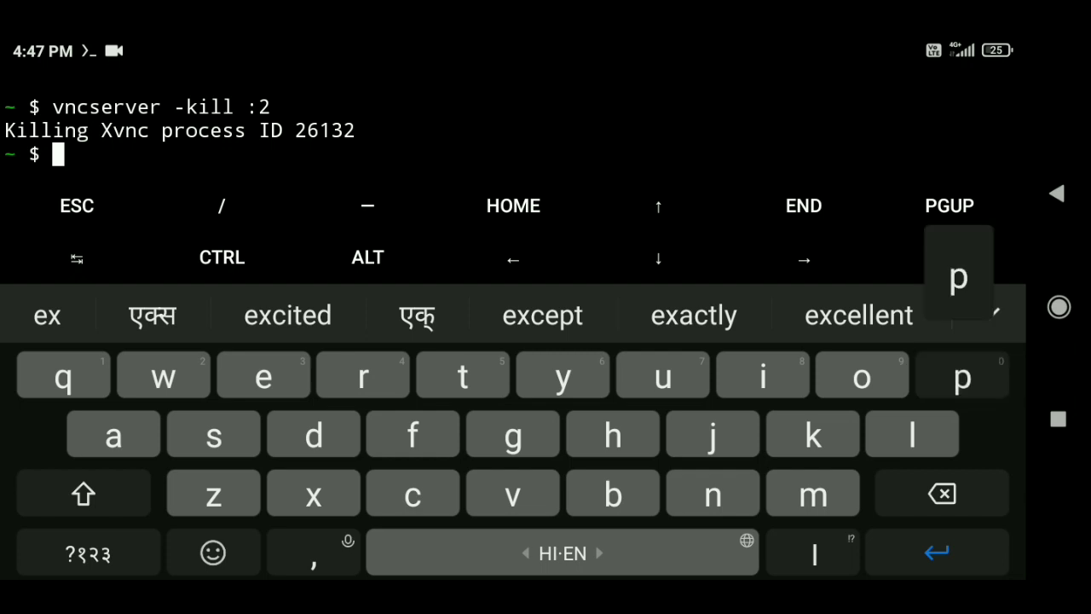
{"action": "type", "text": "export"}
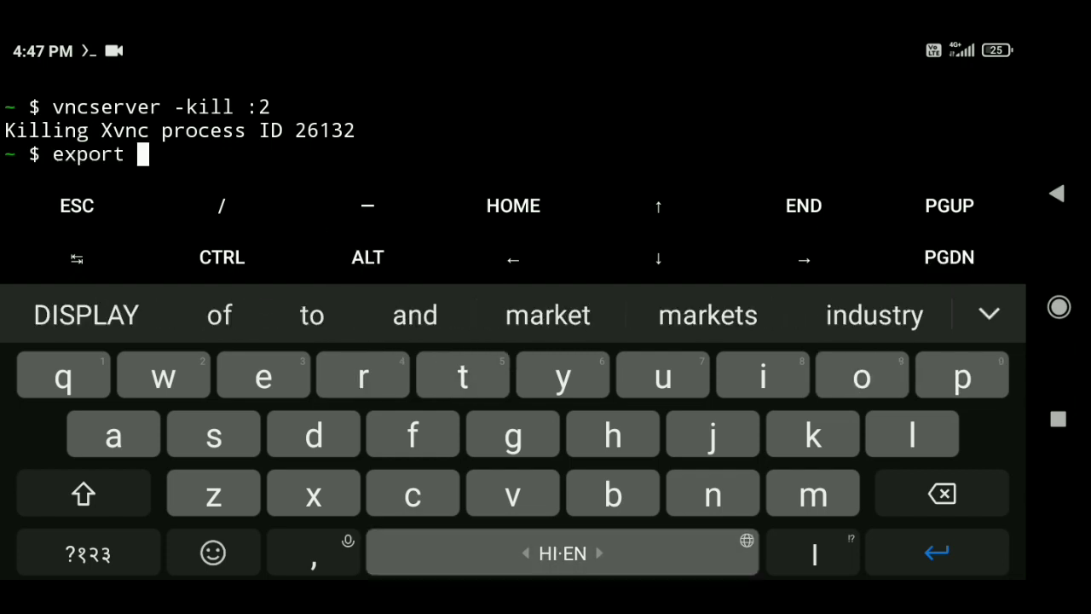
{"action": "left_click", "coordinate": [83, 492]}
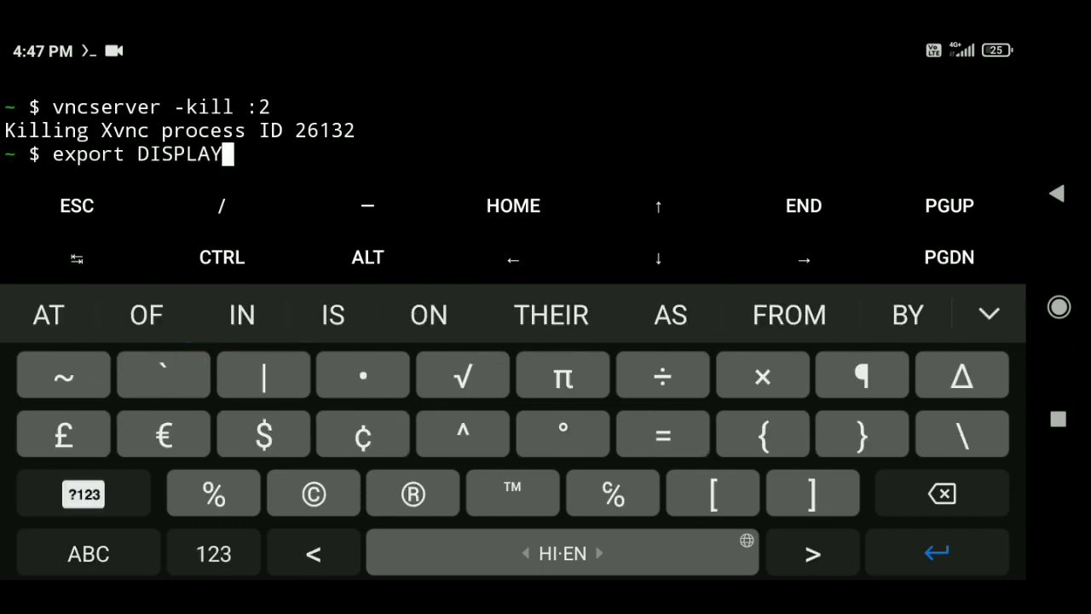
{"action": "left_click", "coordinate": [661, 435]}
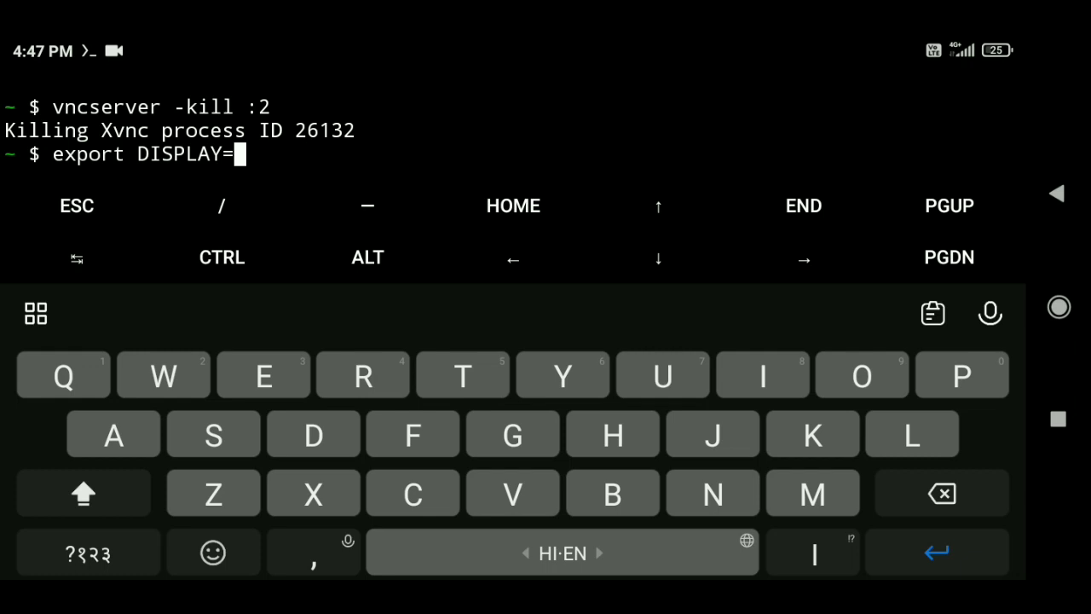
{"action": "type", "text": ":1"}
{"action": "type", "text": "startxfce4"}
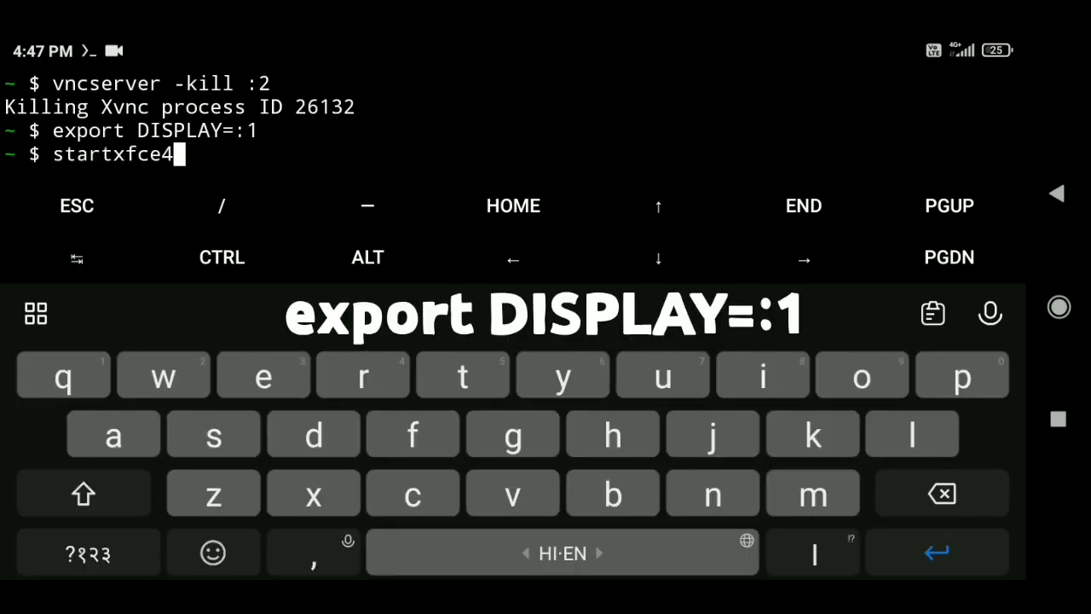
{"action": "key", "text": "Return"}
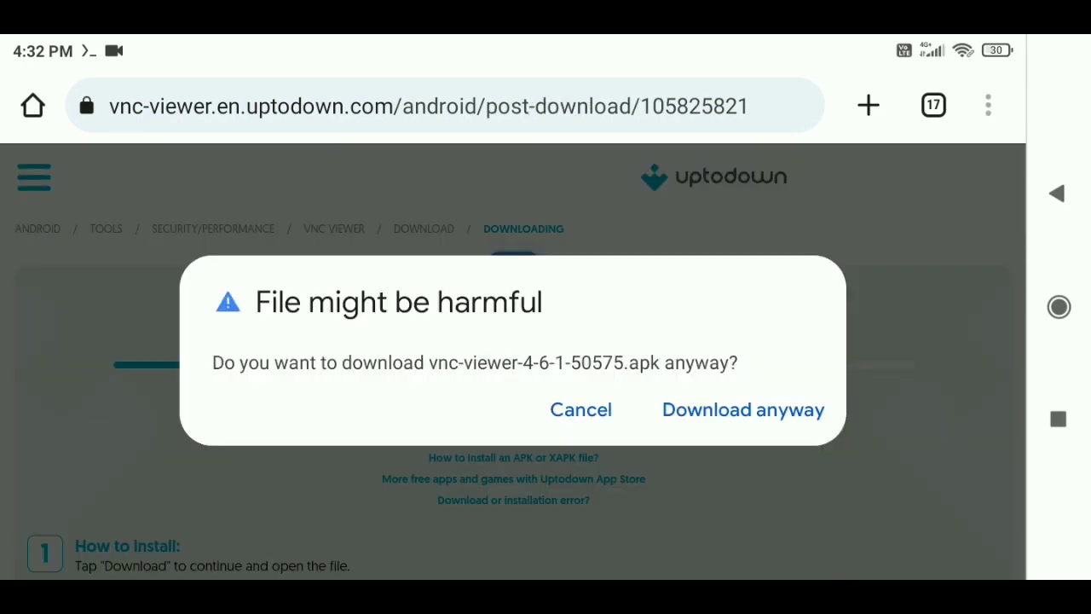
Download the VNC Viewer APK despite the harmful-file warning and launch RVNC Viewer
{"action": "left_click", "coordinate": [744, 409]}
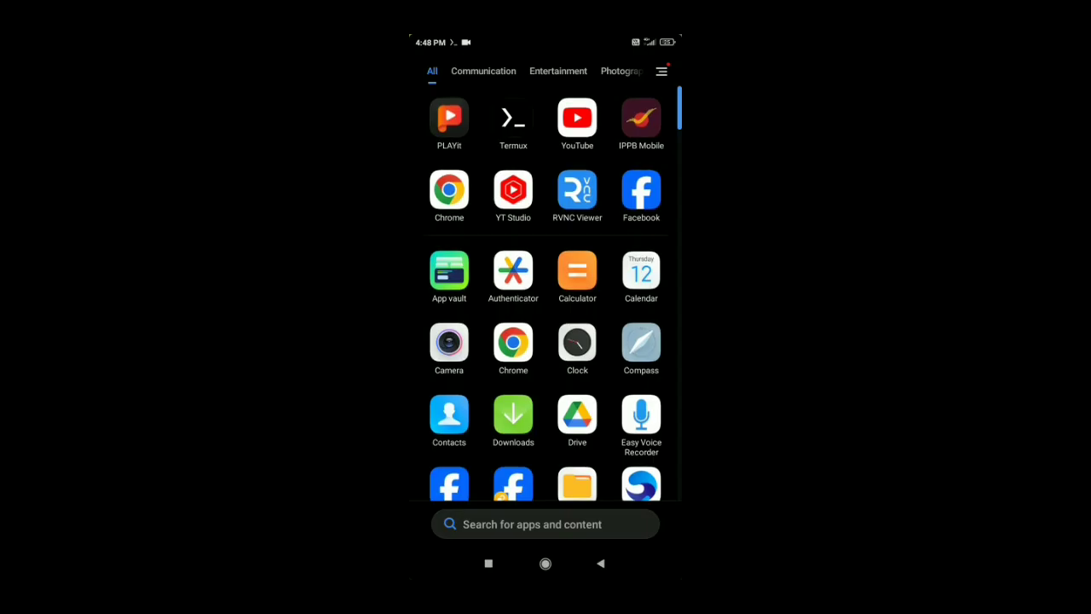
{"action": "left_click", "coordinate": [577, 191]}
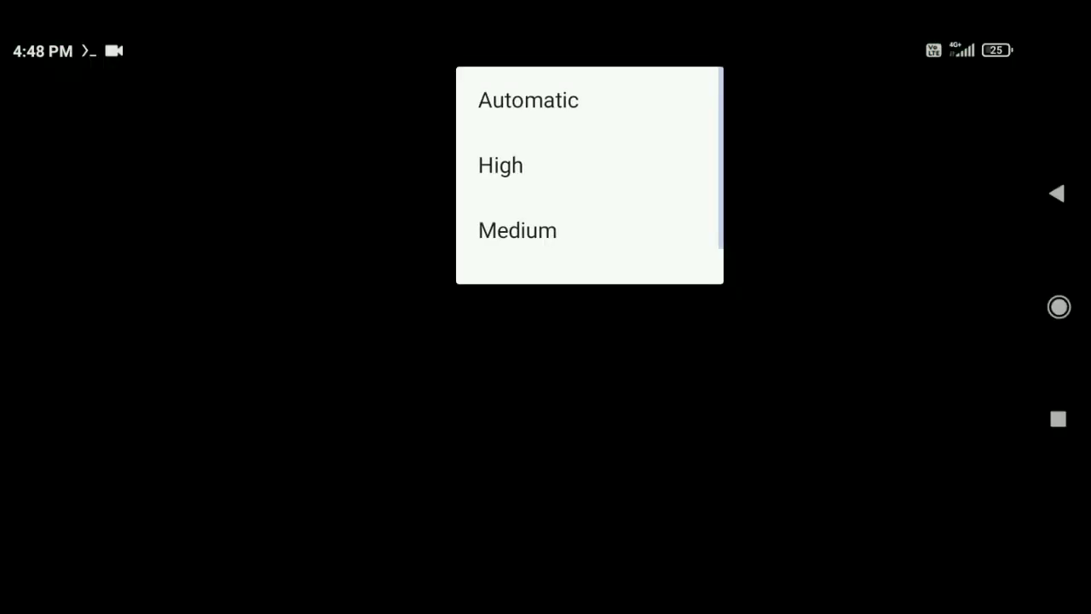
Connect to the saved Gwg entry at localhost:1 from the Address Book
{"action": "left_click", "coordinate": [501, 164]}
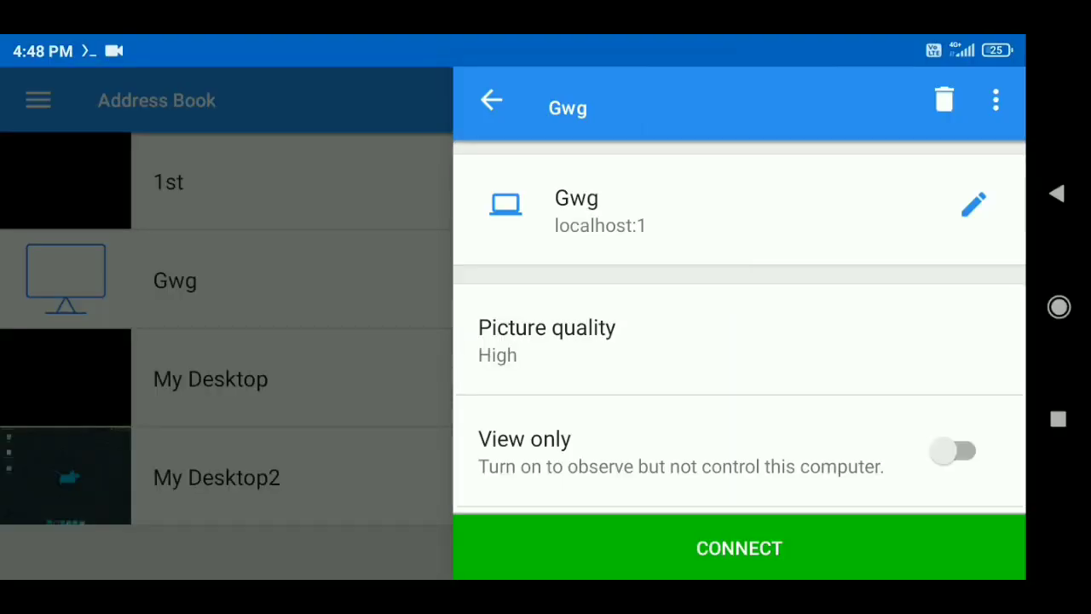
{"action": "left_click", "coordinate": [738, 547]}
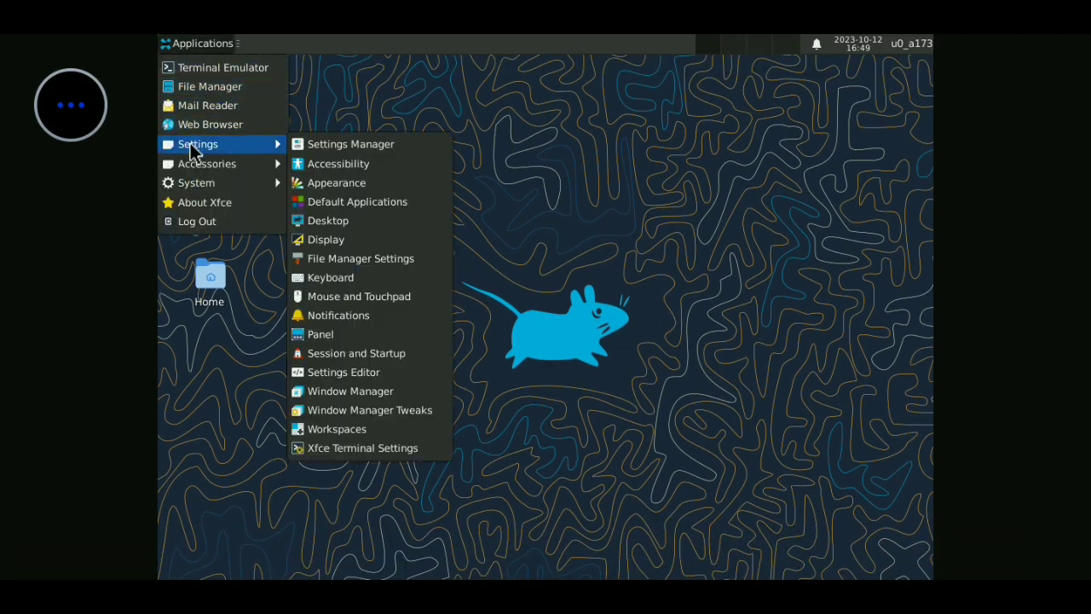
{"action": "mouse_move", "coordinate": [326, 239]}
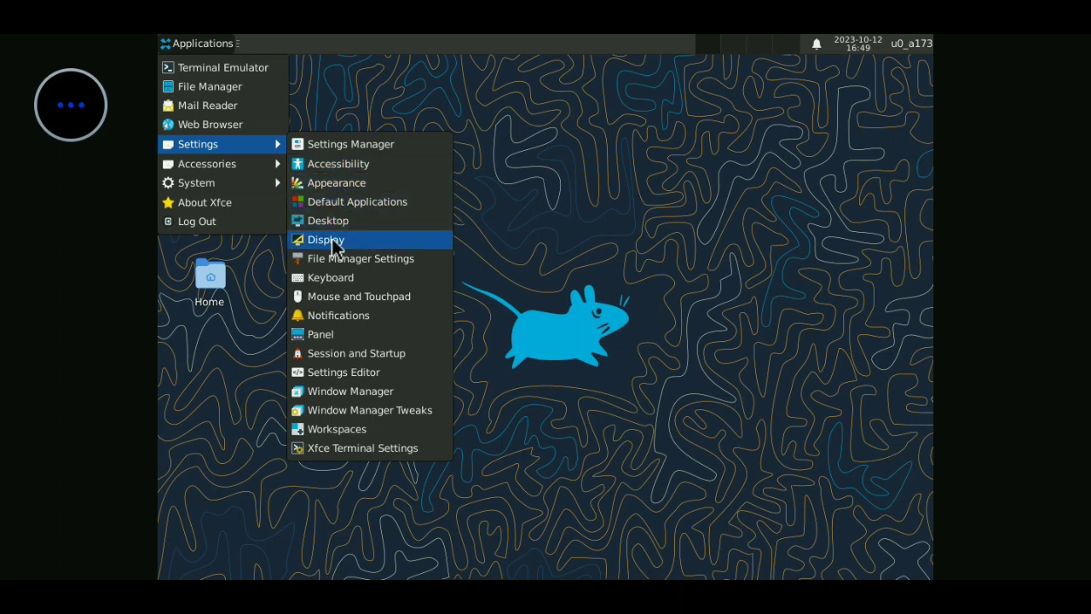
Choose a resolution in the Xfce Display settings and reposition the home folder window
{"action": "left_click", "coordinate": [326, 239]}
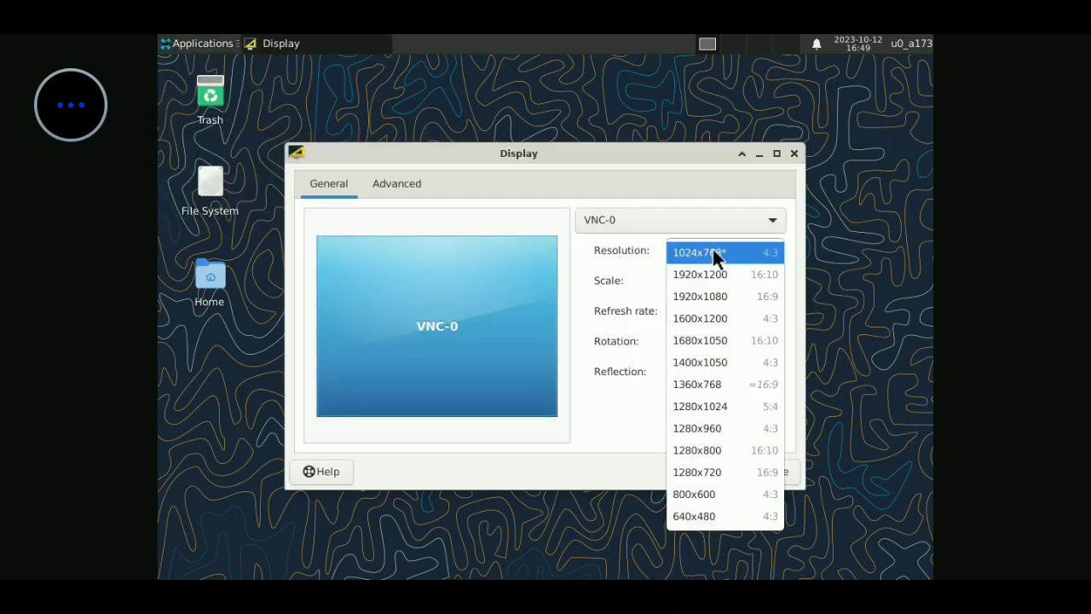
{"action": "left_click", "coordinate": [699, 273]}
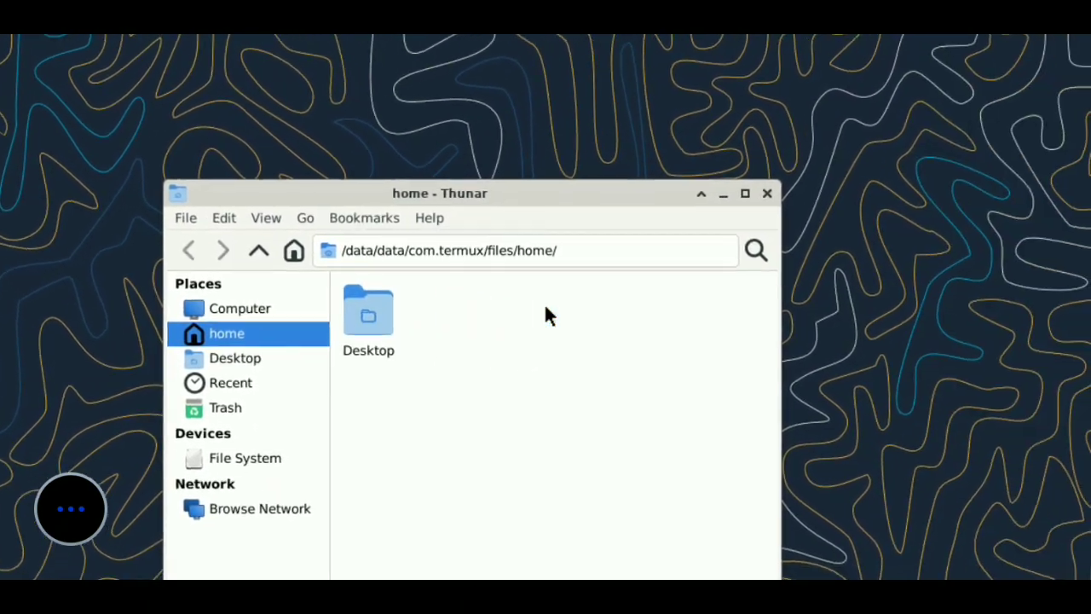
{"action": "left_click_drag", "start_coordinate": [440, 193], "coordinate": [746, 292]}
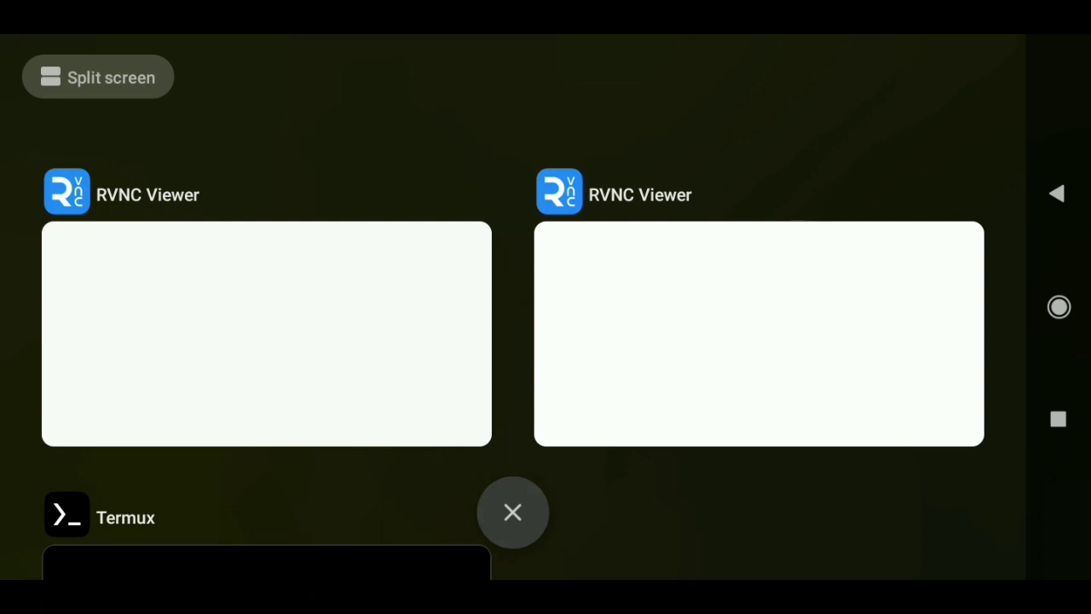
Switch back to Termux and run pkg install firefox
{"action": "left_click", "coordinate": [266, 562]}
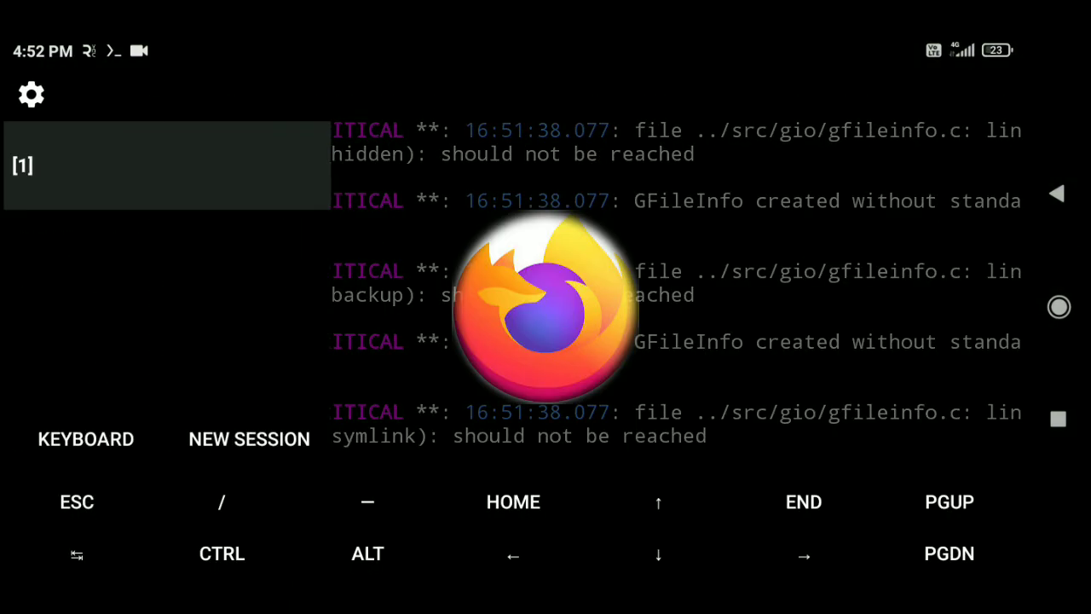
{"action": "left_click", "coordinate": [86, 440]}
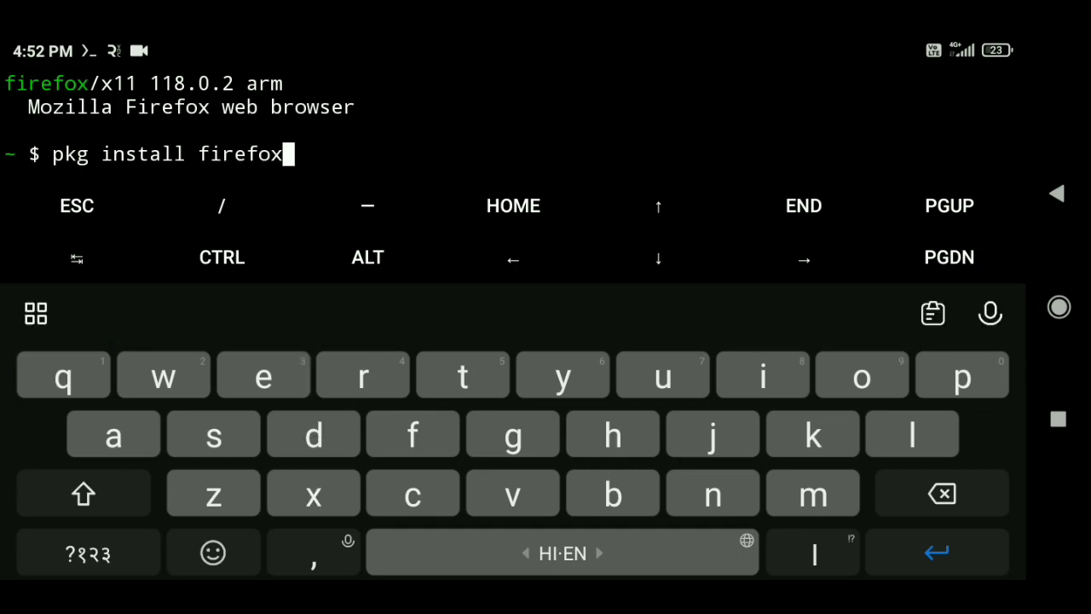
{"action": "key", "text": "Return"}
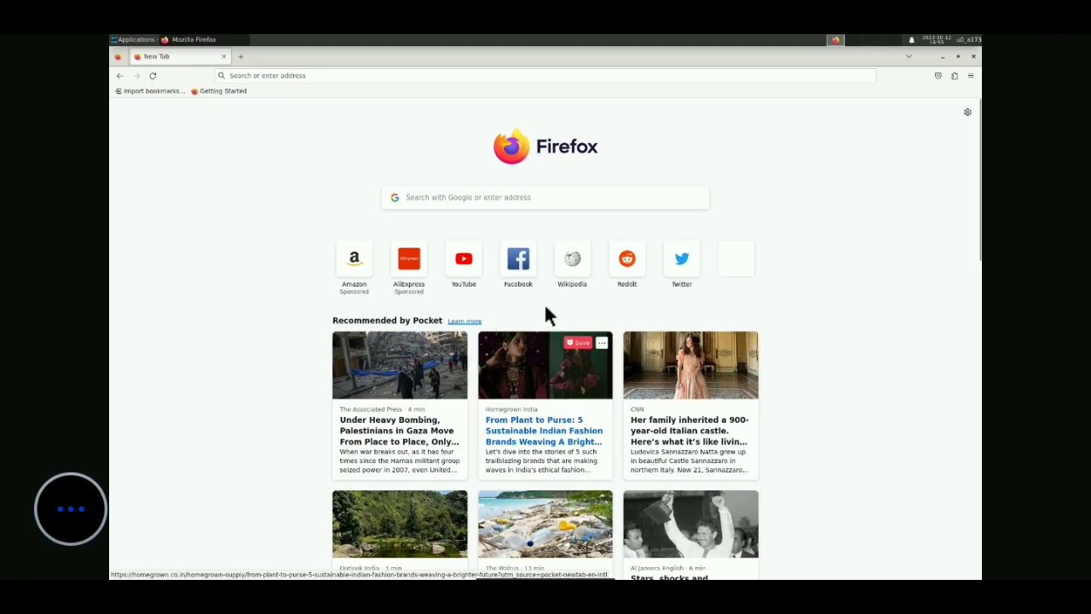
Open YouTube from the new tab shortcuts and browse the feed to play a Ram Siya Ram lofi video
{"action": "left_click", "coordinate": [546, 198]}
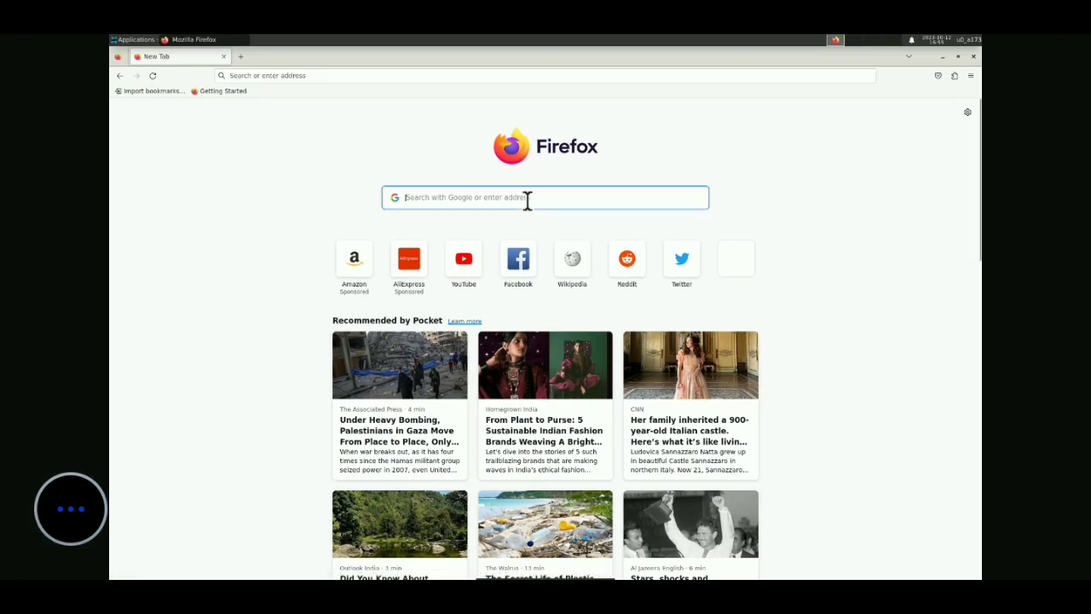
{"action": "mouse_move", "coordinate": [463, 259]}
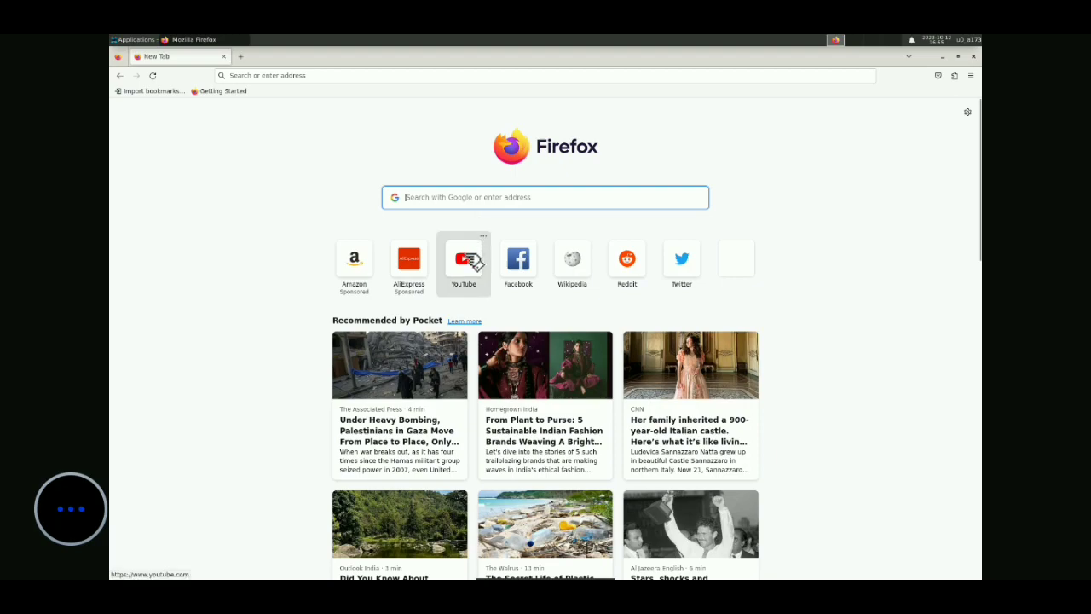
{"action": "left_click", "coordinate": [463, 259]}
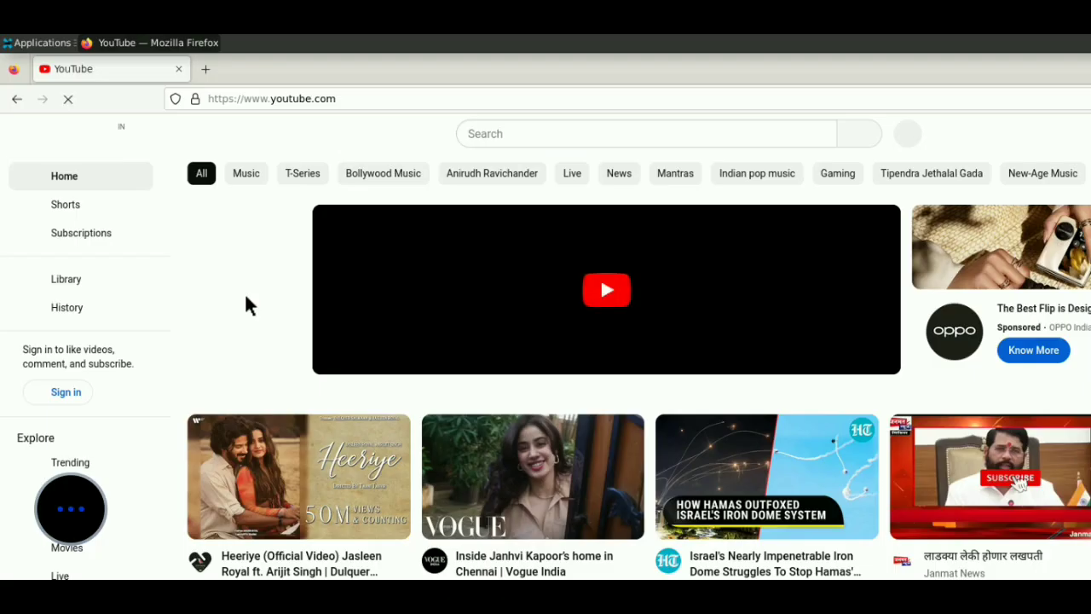
{"action": "right_click", "coordinate": [247, 303]}
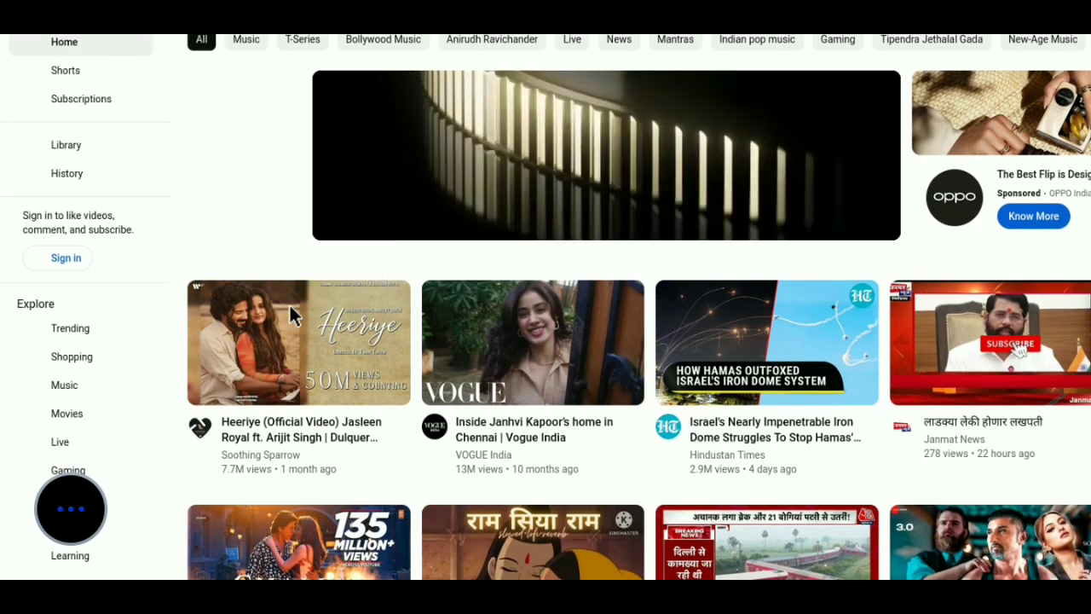
{"action": "scroll", "scroll_direction": "up", "scroll_amount": 3}
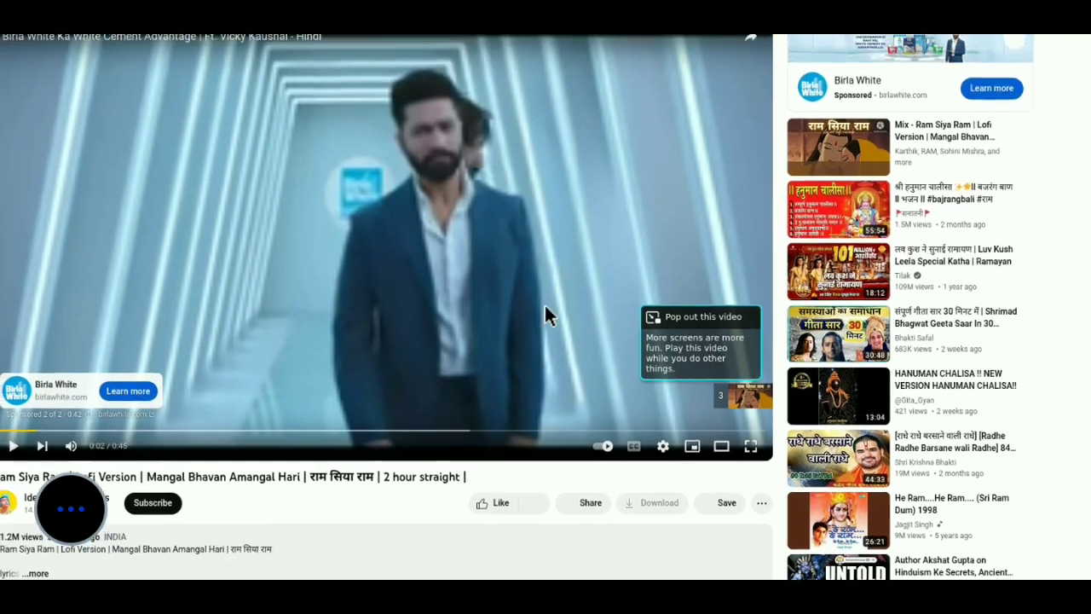
{"action": "scroll", "scroll_direction": "down", "scroll_amount": 3}
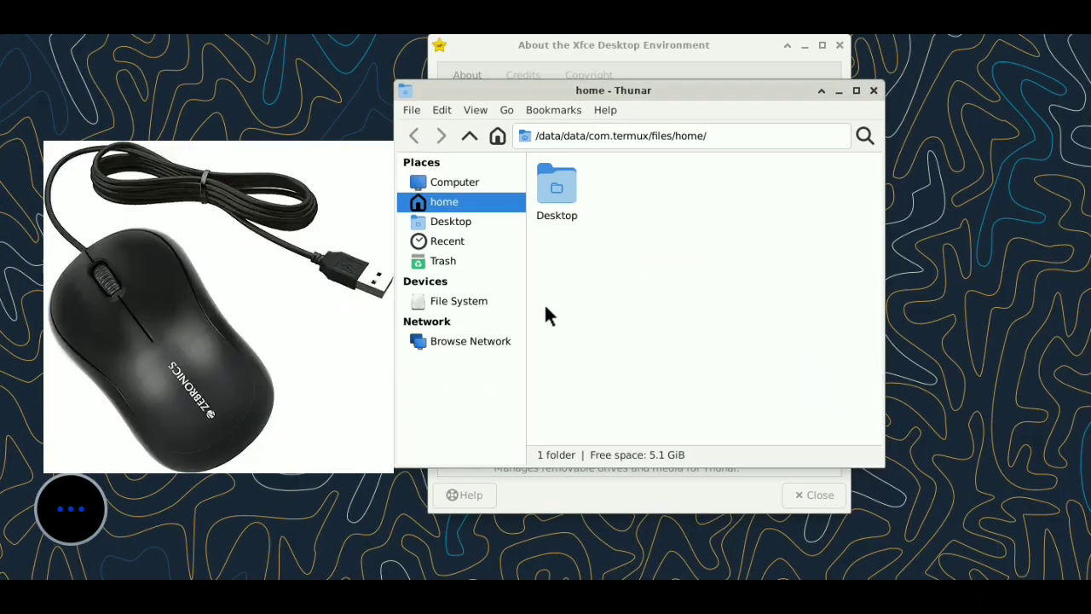
Move the About Xfce window lower and close it, leaving the bare desktop
{"action": "left_click_drag", "start_coordinate": [614, 88], "coordinate": [388, 219]}
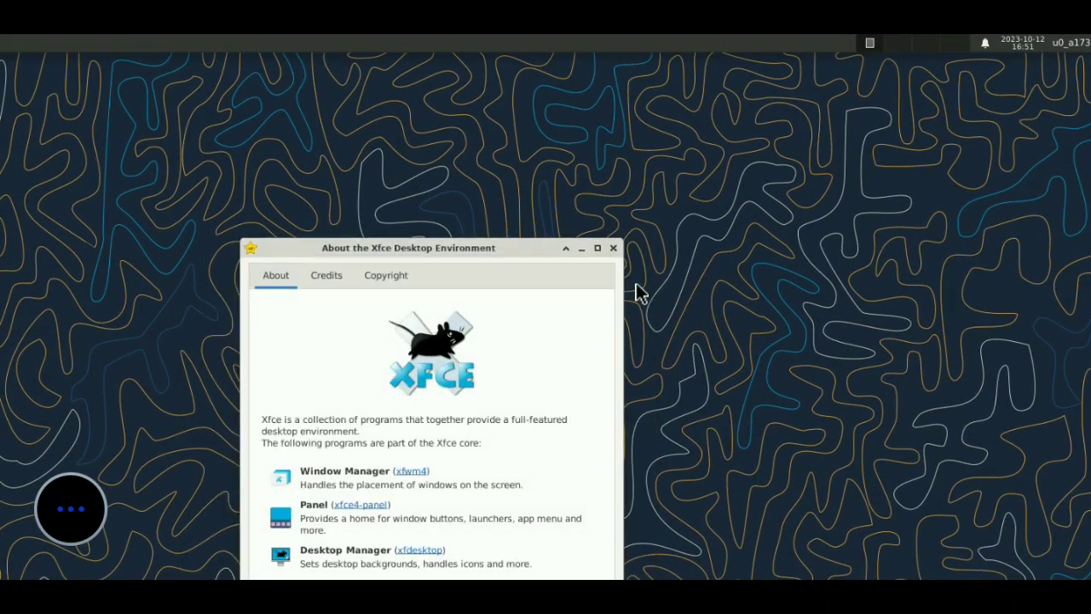
{"action": "mouse_move", "coordinate": [627, 272]}
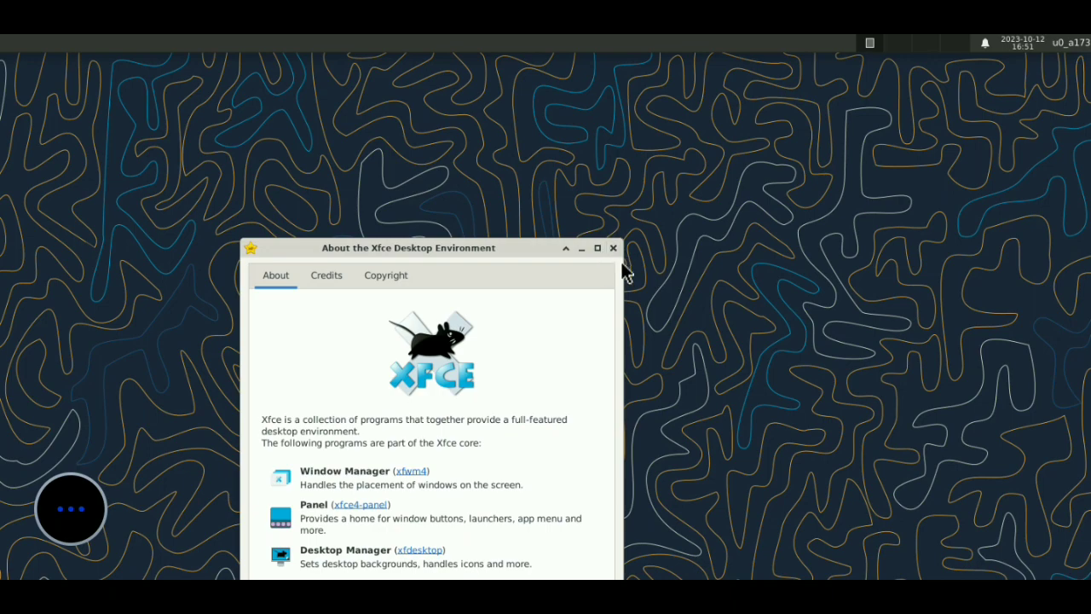
{"action": "left_click", "coordinate": [612, 248]}
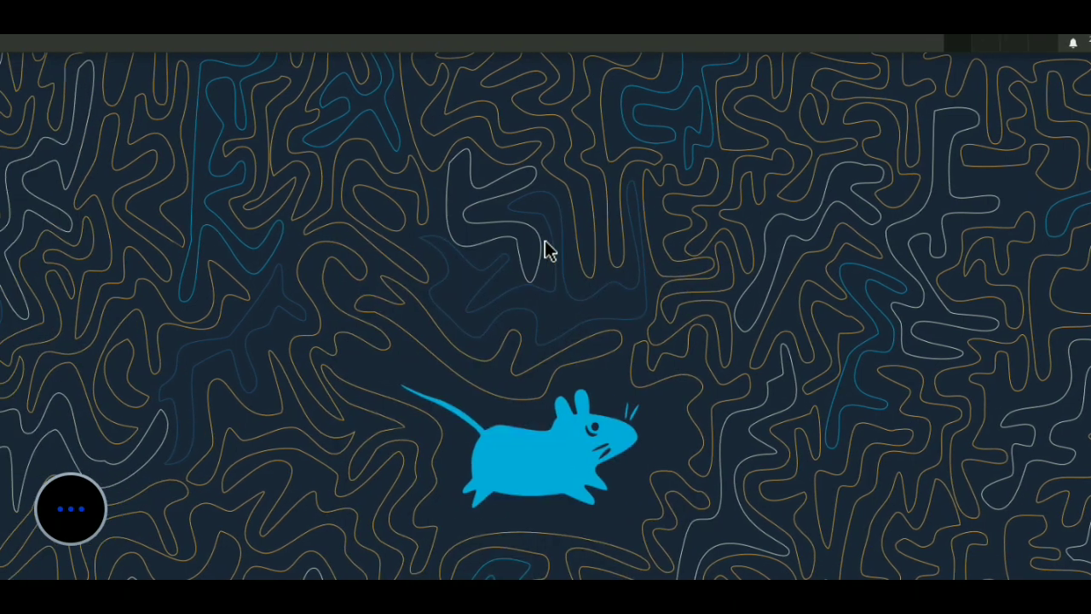